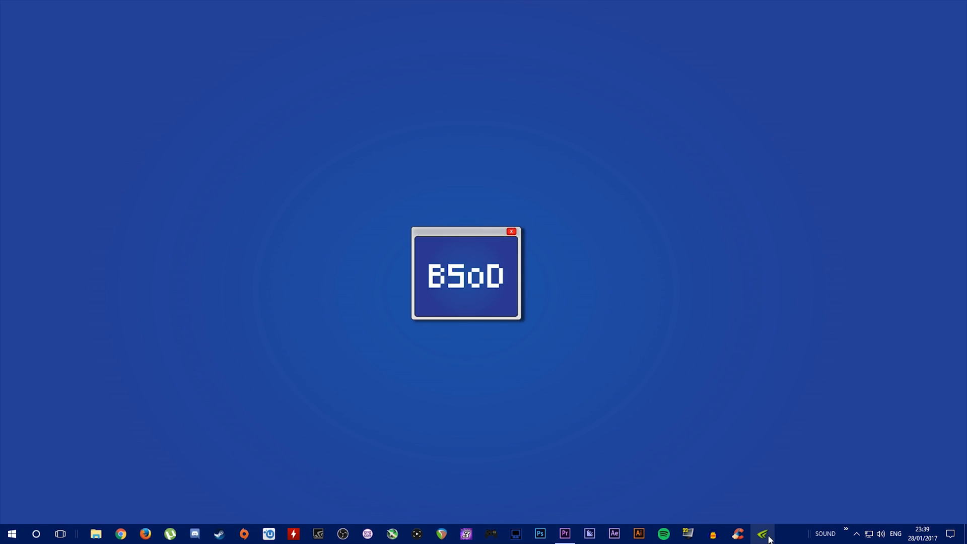
mouse_move(763, 534)
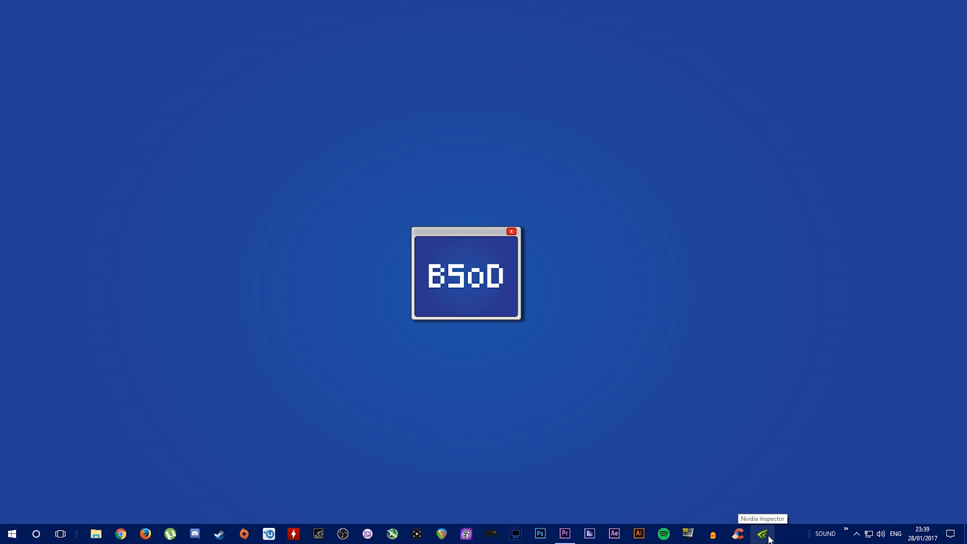
Launch NVIDIA Inspector from the taskbar to show the GeForce GTX 980 Ti details.
left_click(763, 534)
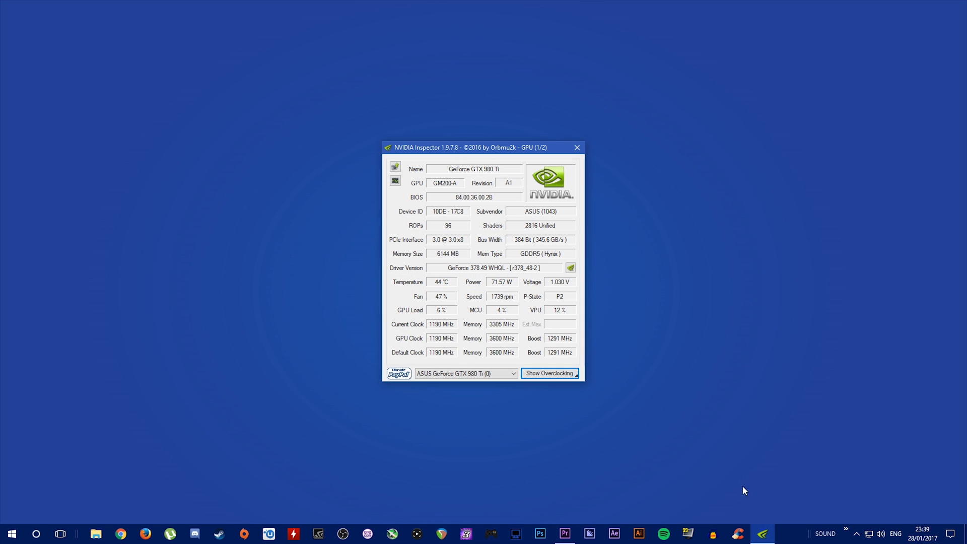
mouse_move(624, 297)
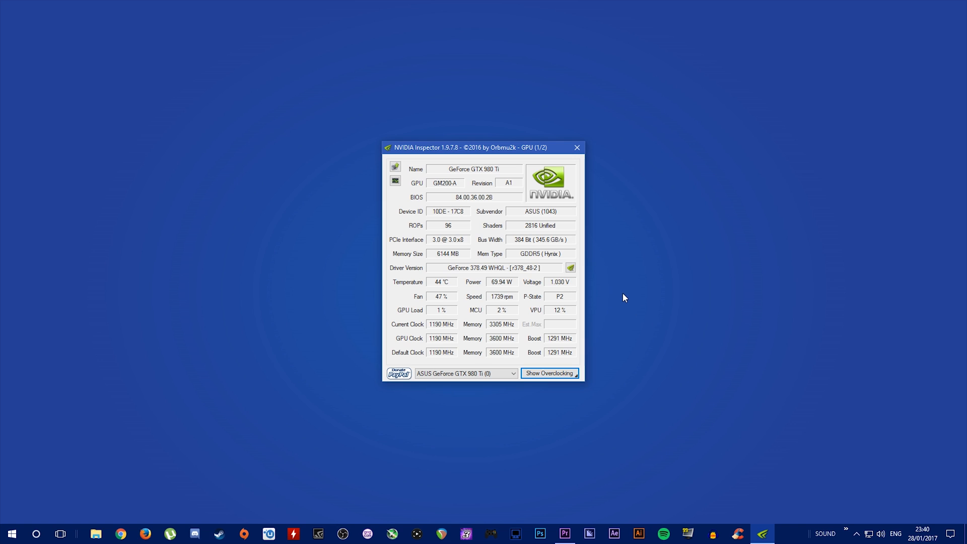
mouse_move(611, 285)
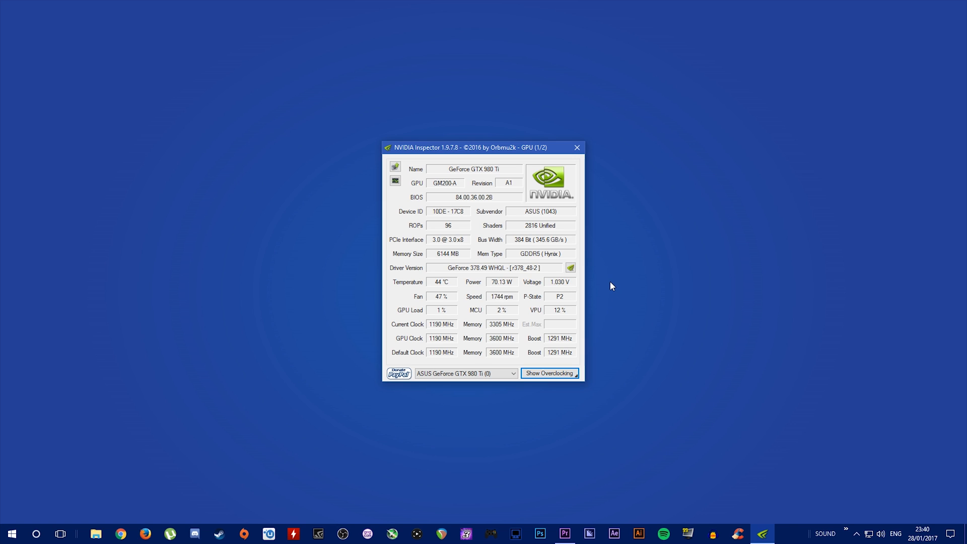
mouse_move(610, 288)
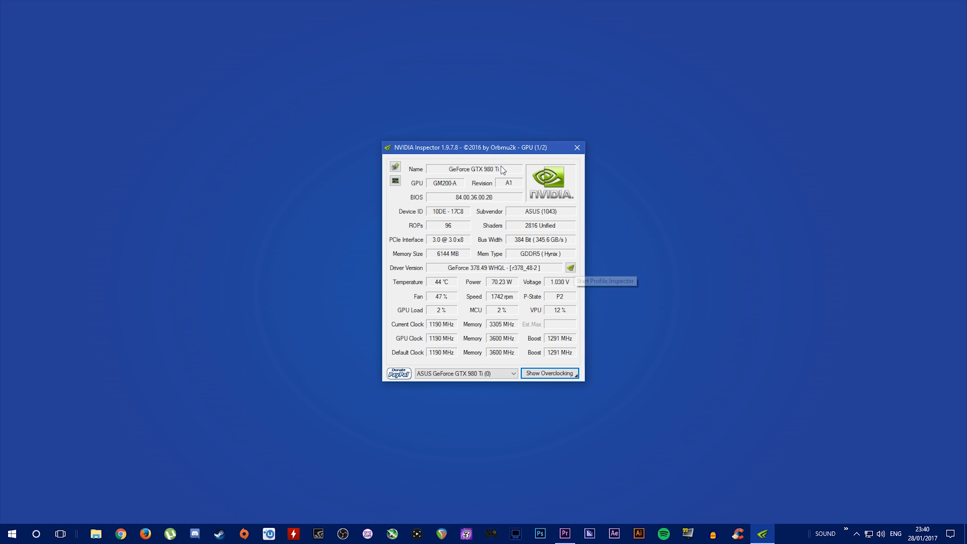
mouse_move(569, 268)
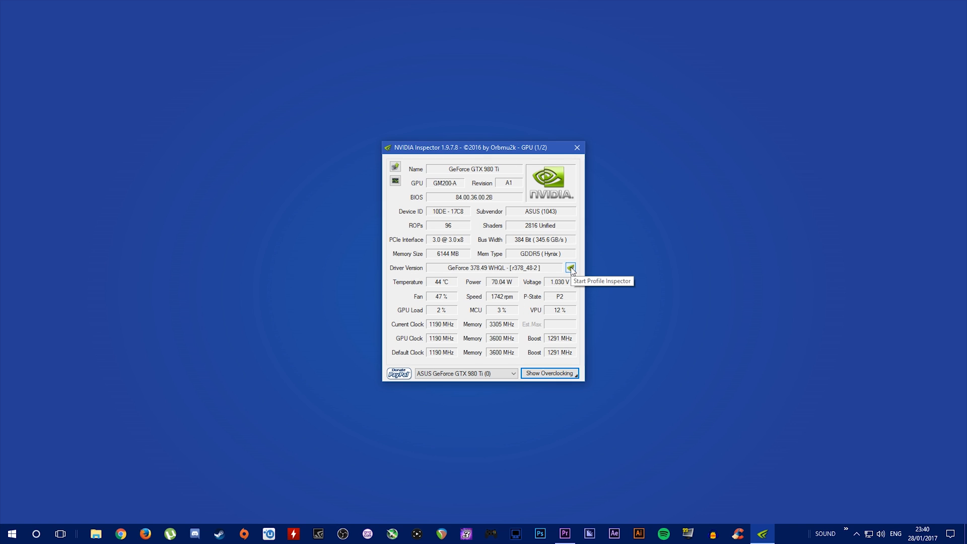
Start Profile Inspector, search 'res' and load the Resident Evil 7 profile.
left_click(569, 268)
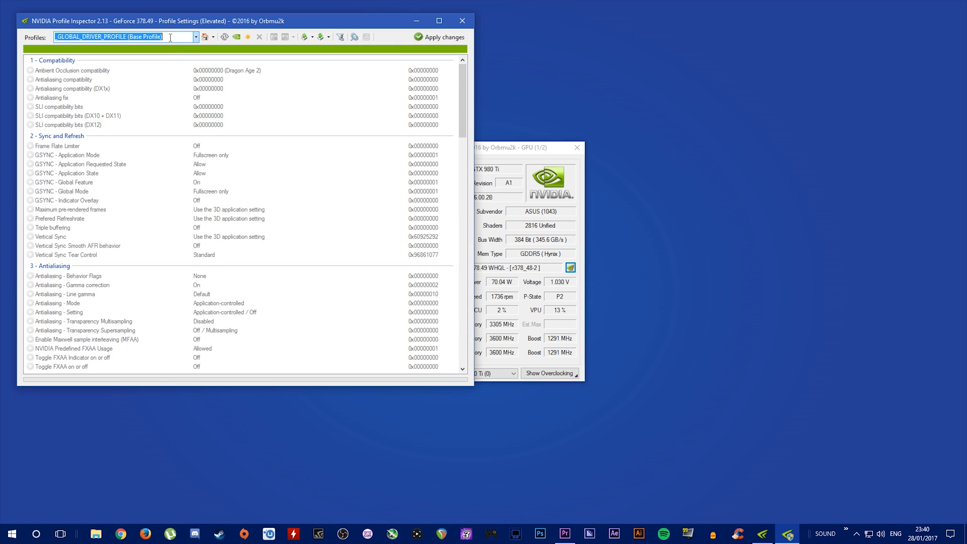
type("resident")
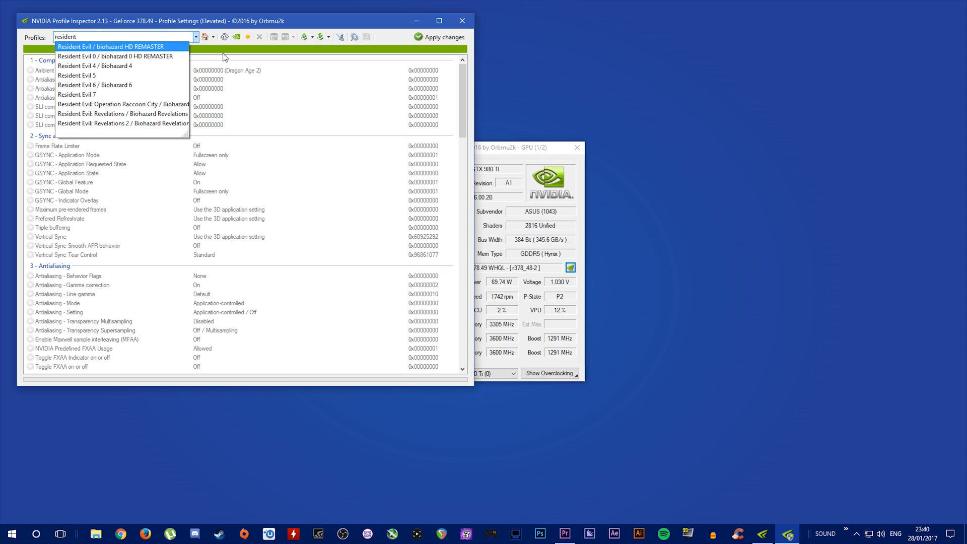
left_click(78, 94)
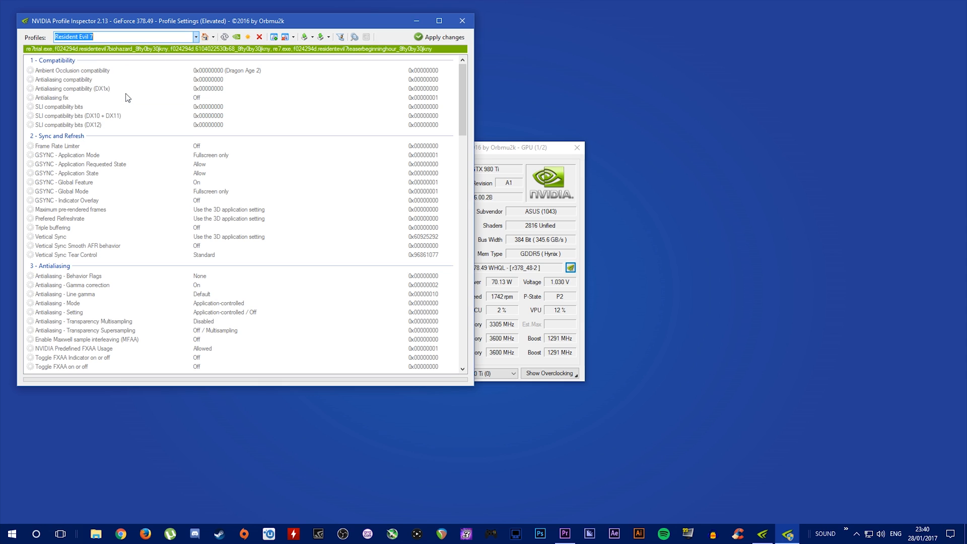
mouse_move(220, 120)
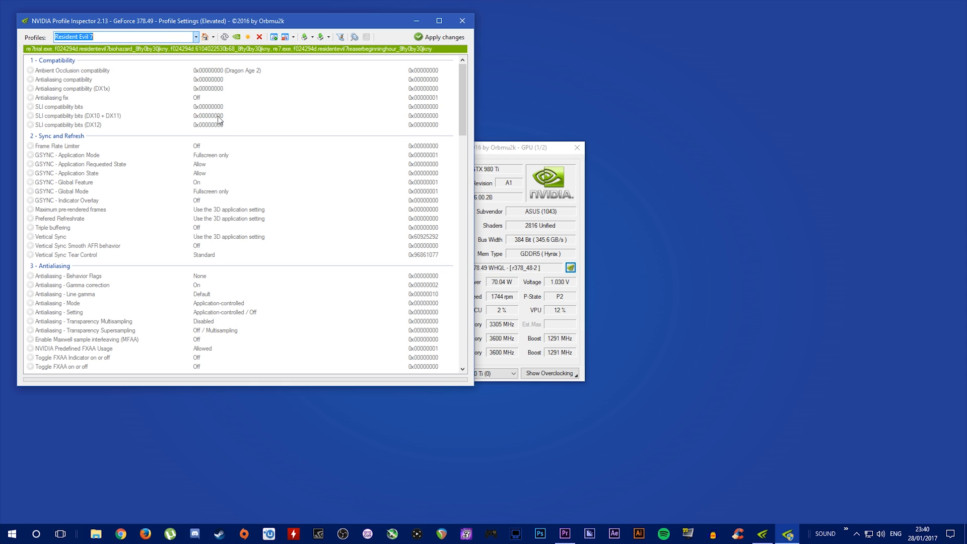
mouse_move(69, 123)
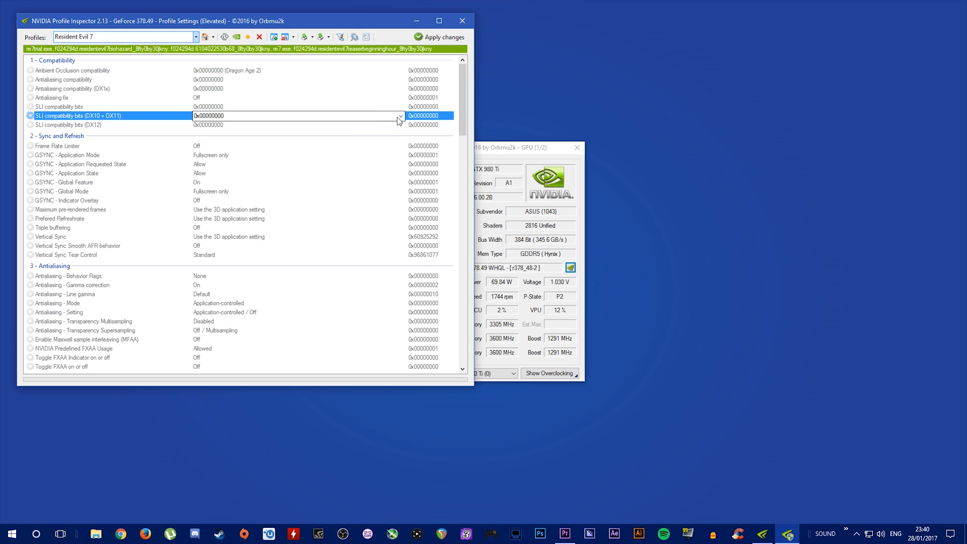
Choose 0x080222F5 (Batman: Arkham Origins) for SLI compatibility bits (DX10 + DX11).
left_click(399, 115)
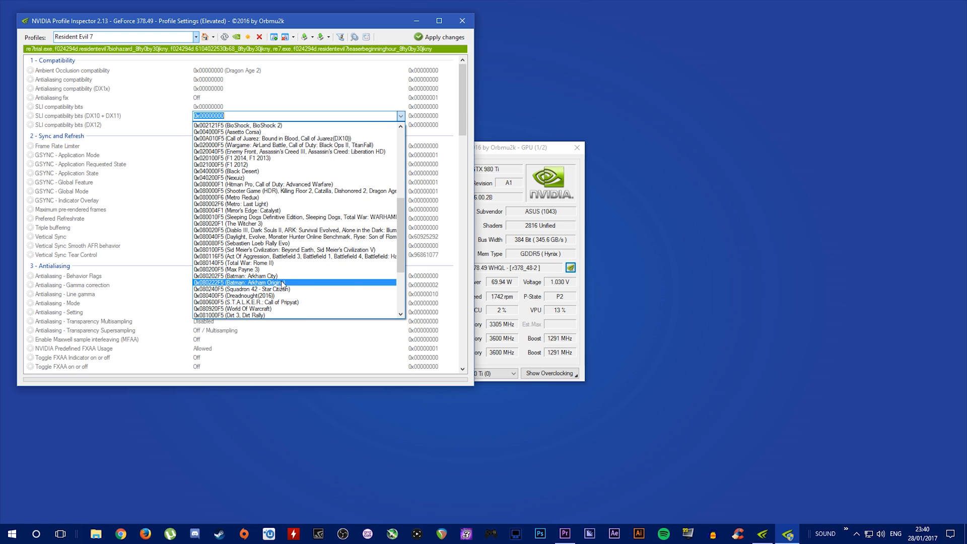
left_click(247, 282)
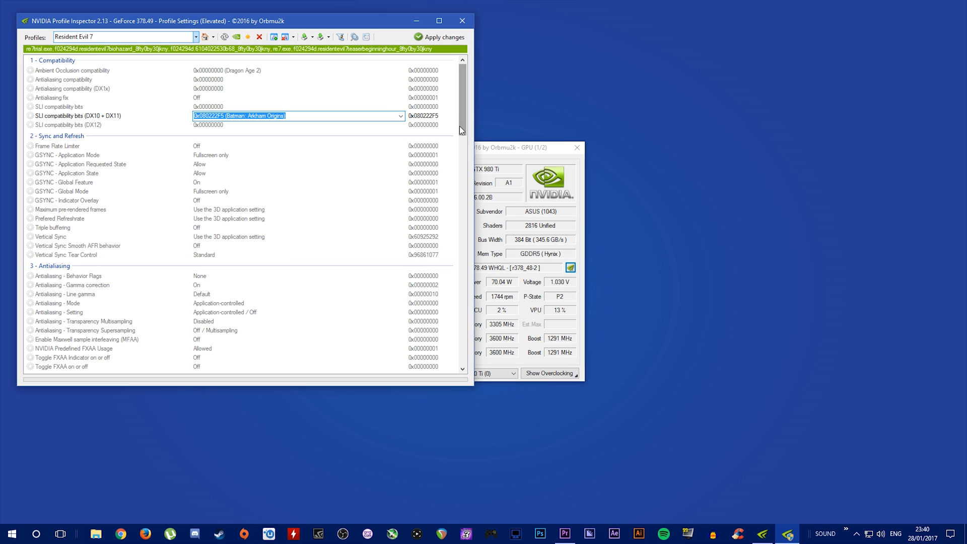
Set Number of GPUs and predefined number of GPUs to SLI_GPU_COUNT_TWO, and apply.
scroll("down", 3)
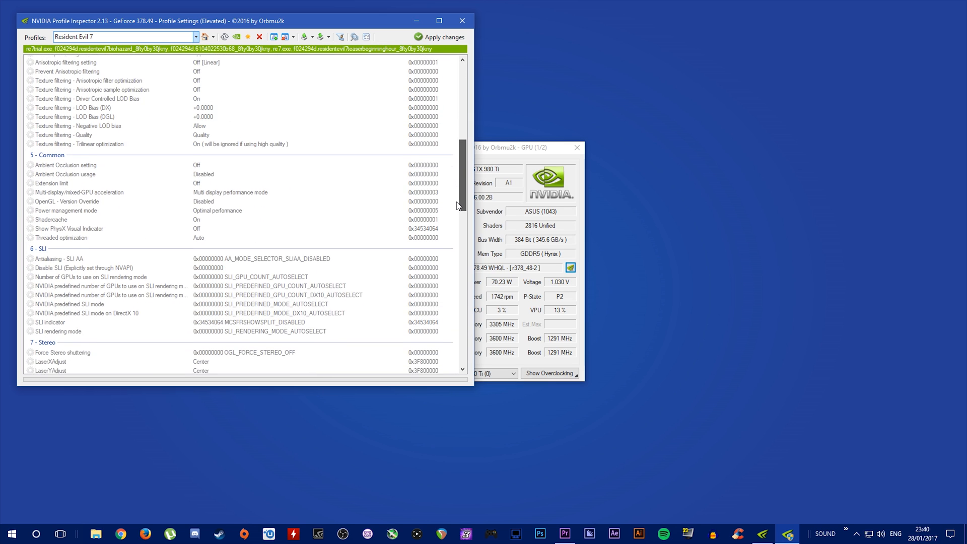
scroll("down", 3)
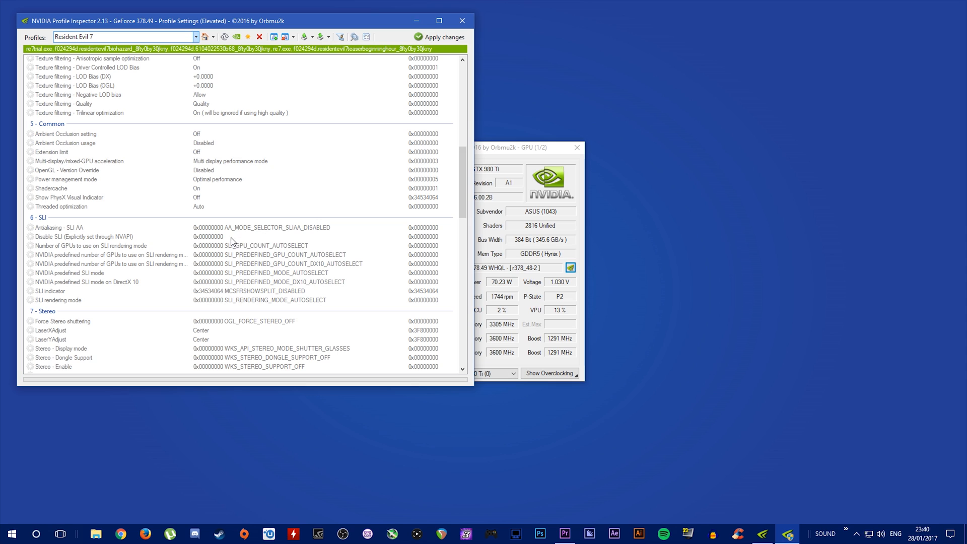
left_click(400, 246)
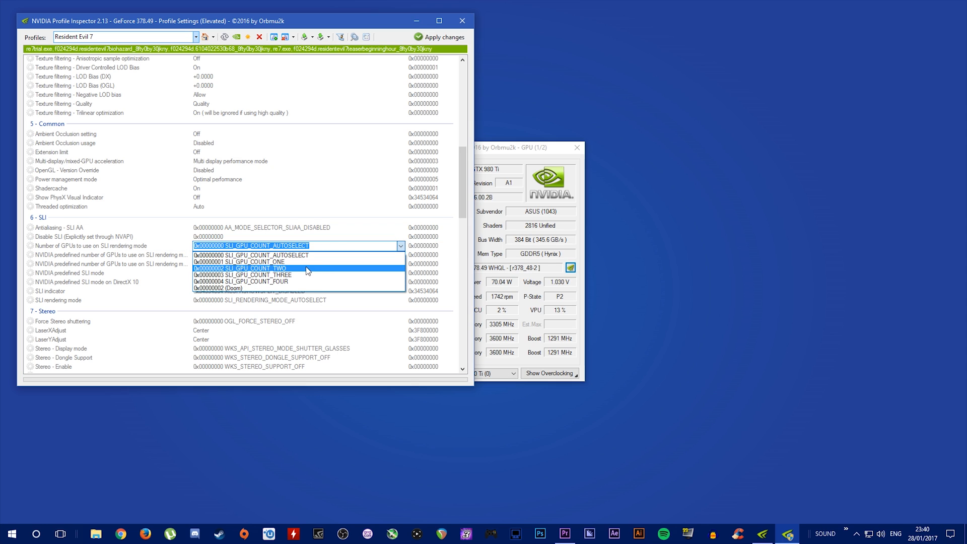
left_click(241, 267)
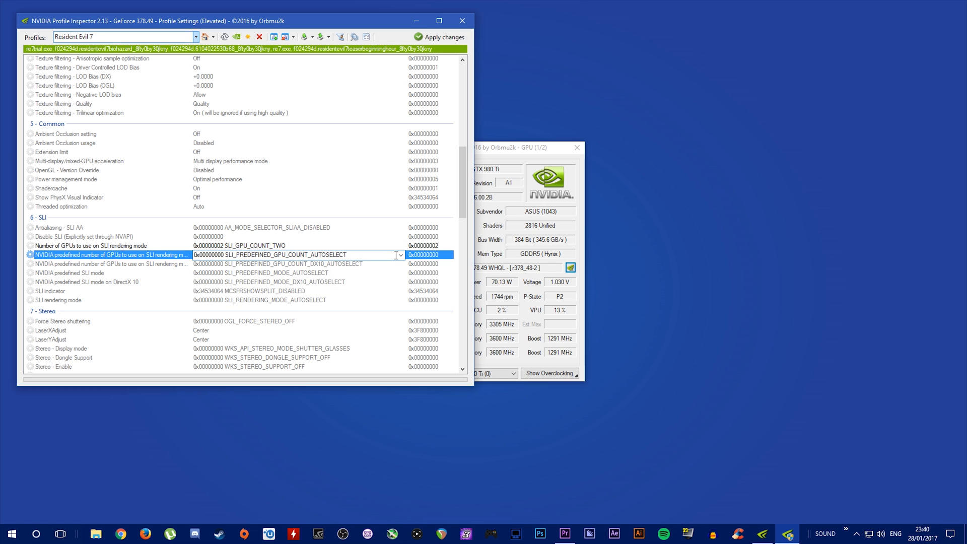
left_click(259, 254)
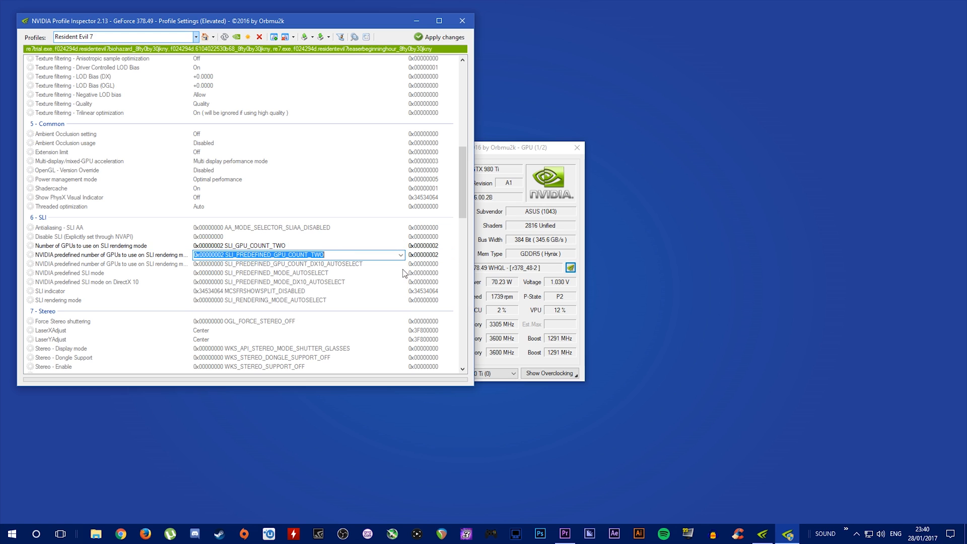
left_click(400, 264)
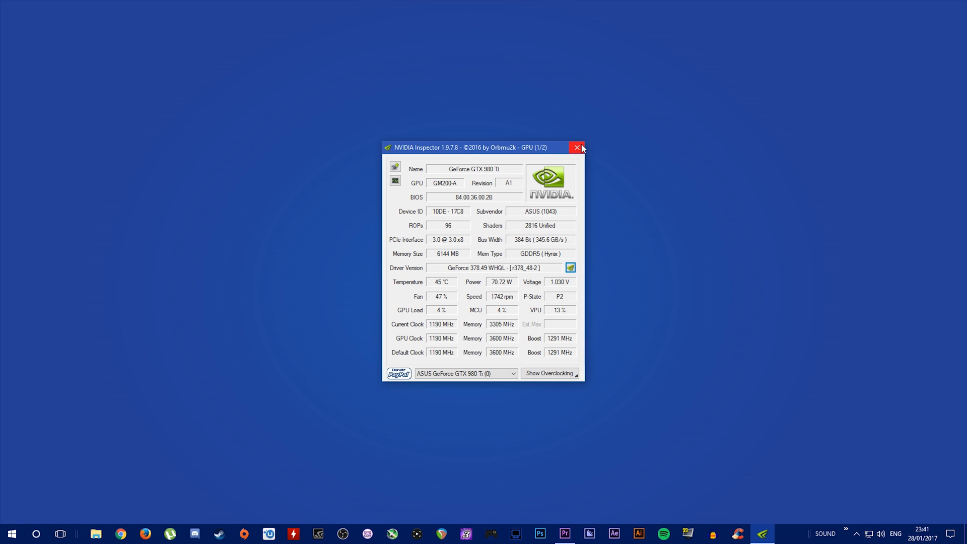
Close the NVIDIA Inspector information window.
left_click(575, 147)
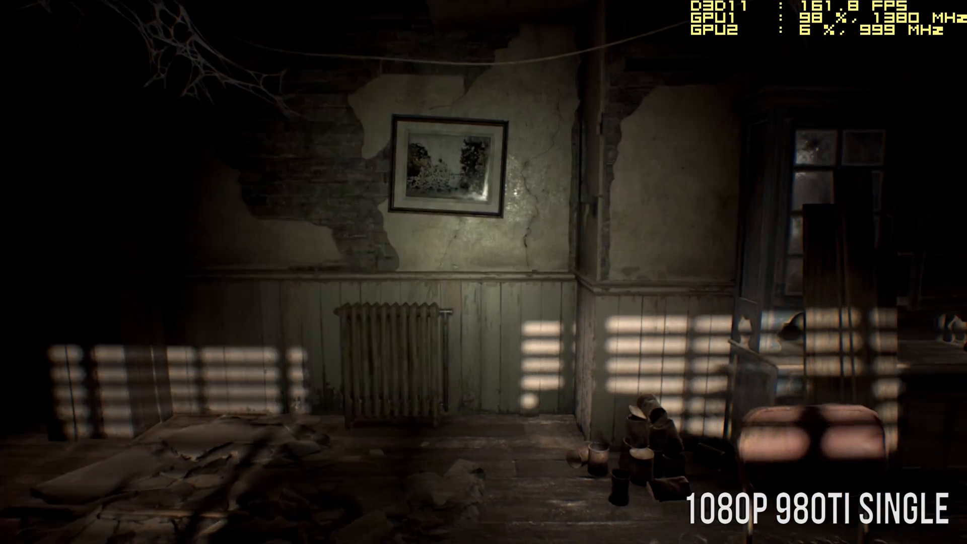
mouse_move(483, 272)
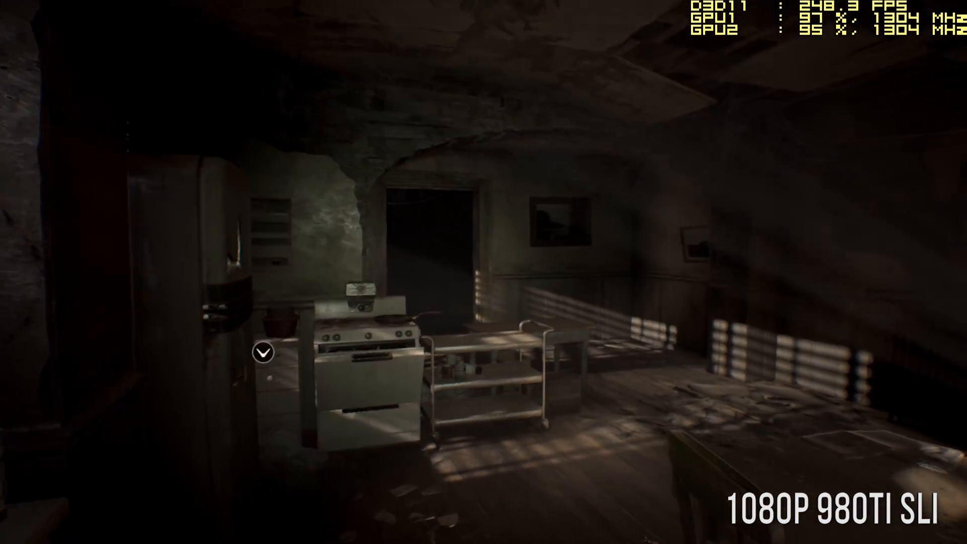
mouse_move(483, 272)
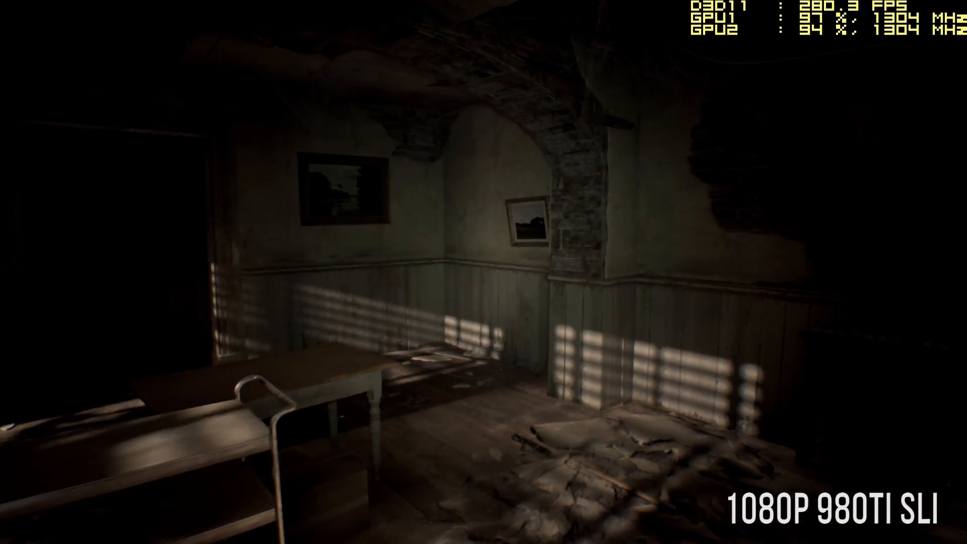